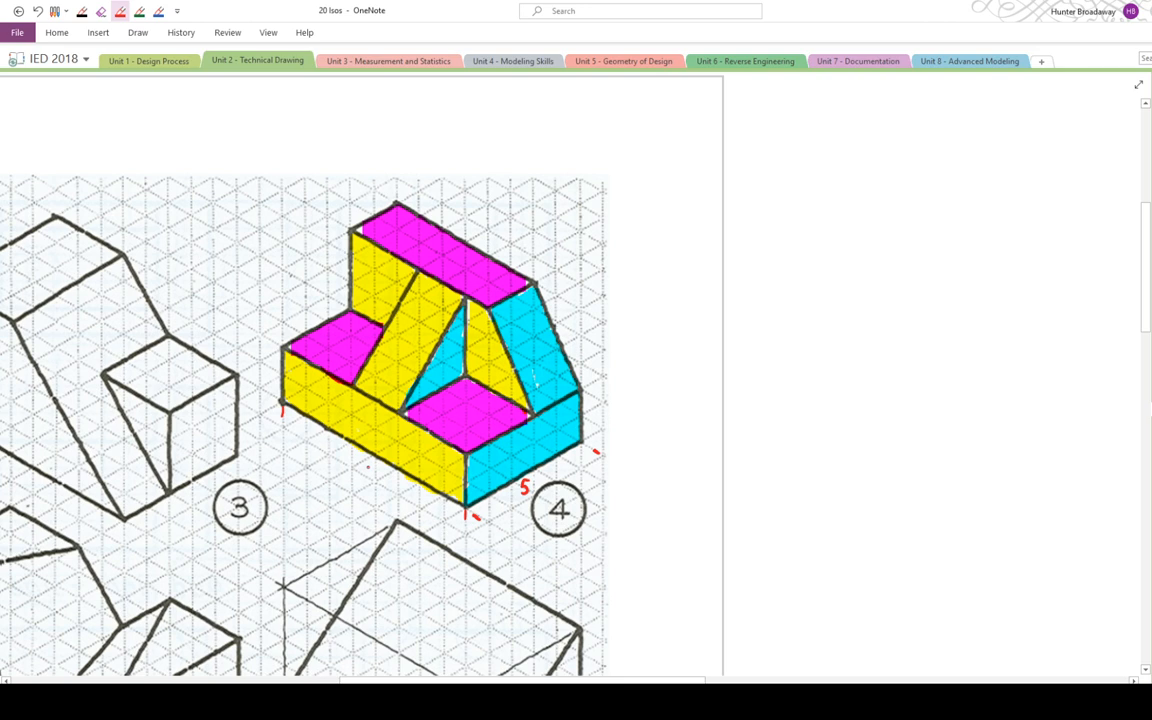
# Step: Ink the overall 5, 6, 5 sizes and the 3, 3, 2 rib sizes onto the isometric sketch
pyautogui.write('6')
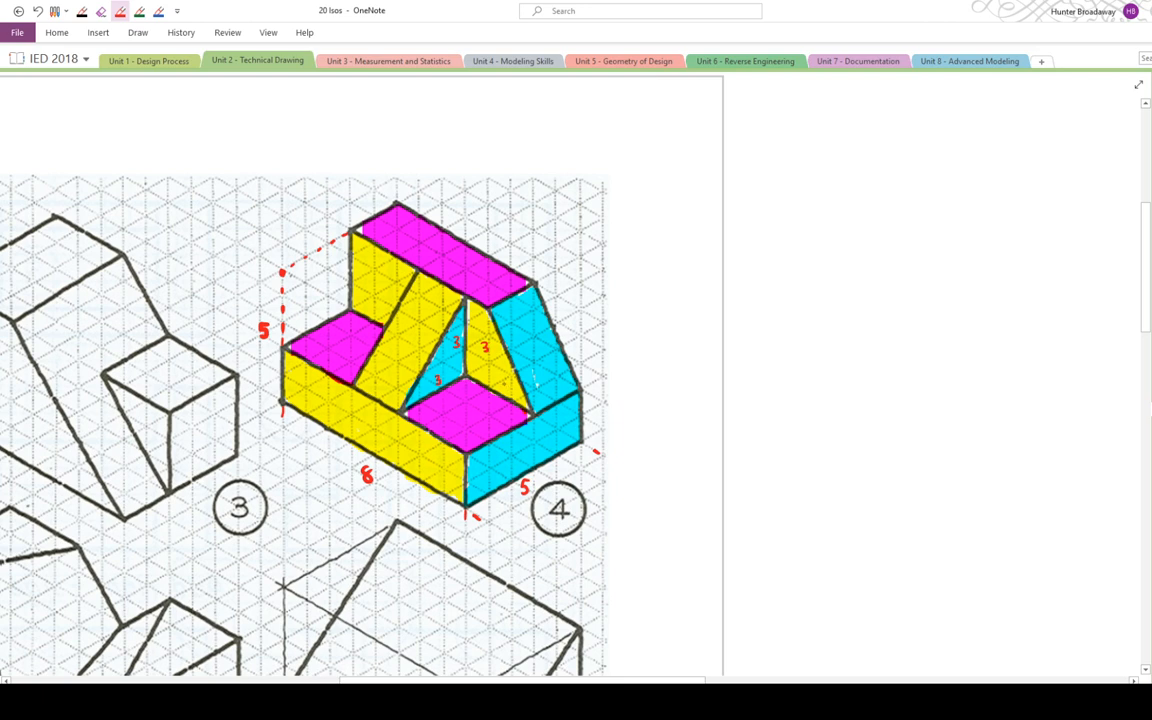
pyautogui.write('2')
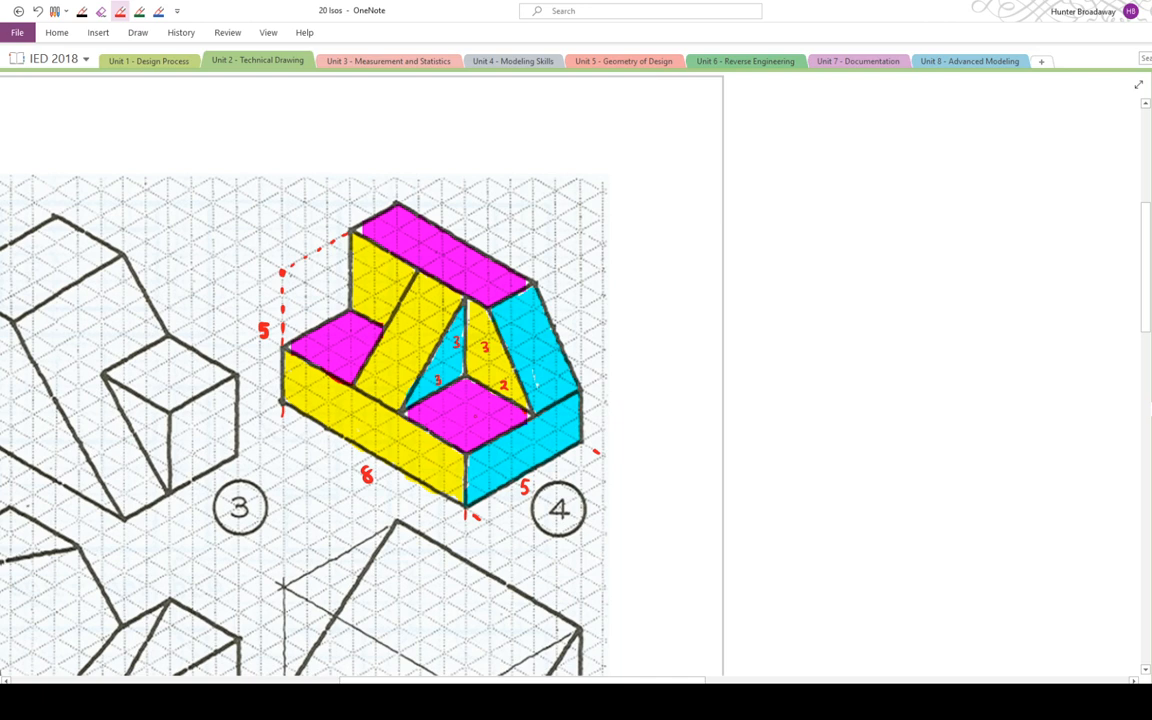
pyautogui.moveTo(766, 446)
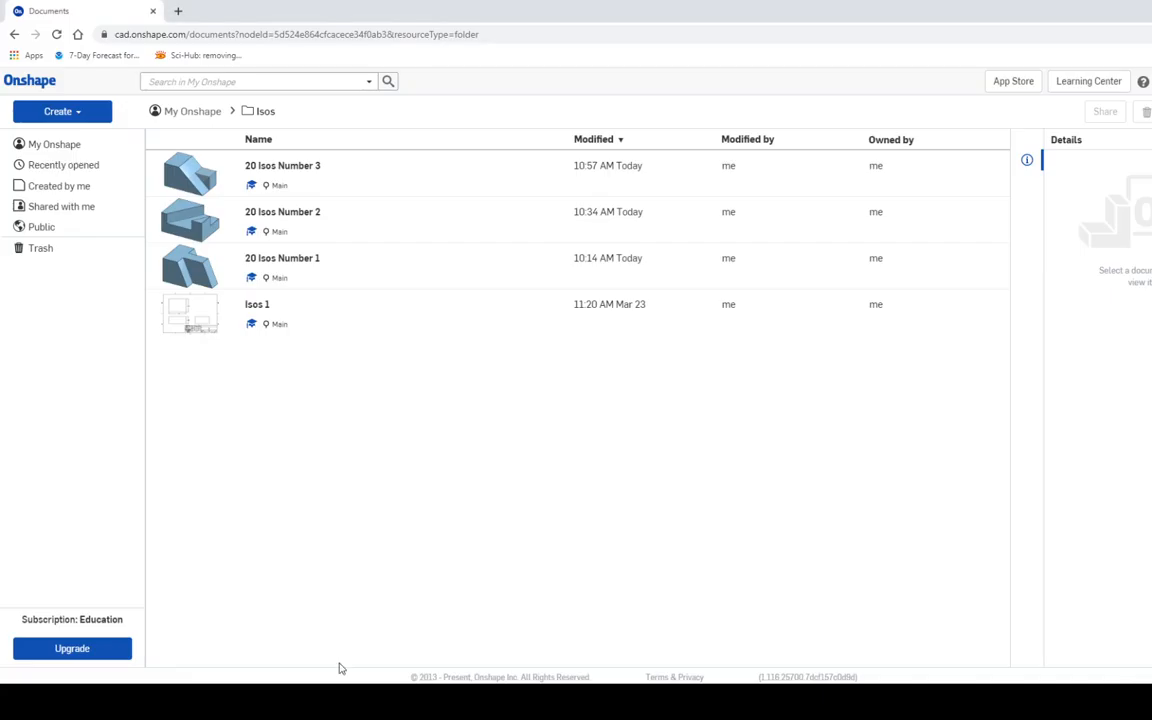
# Step: Create a new blank document named '20 Isos Number 4'
pyautogui.click(62, 112)
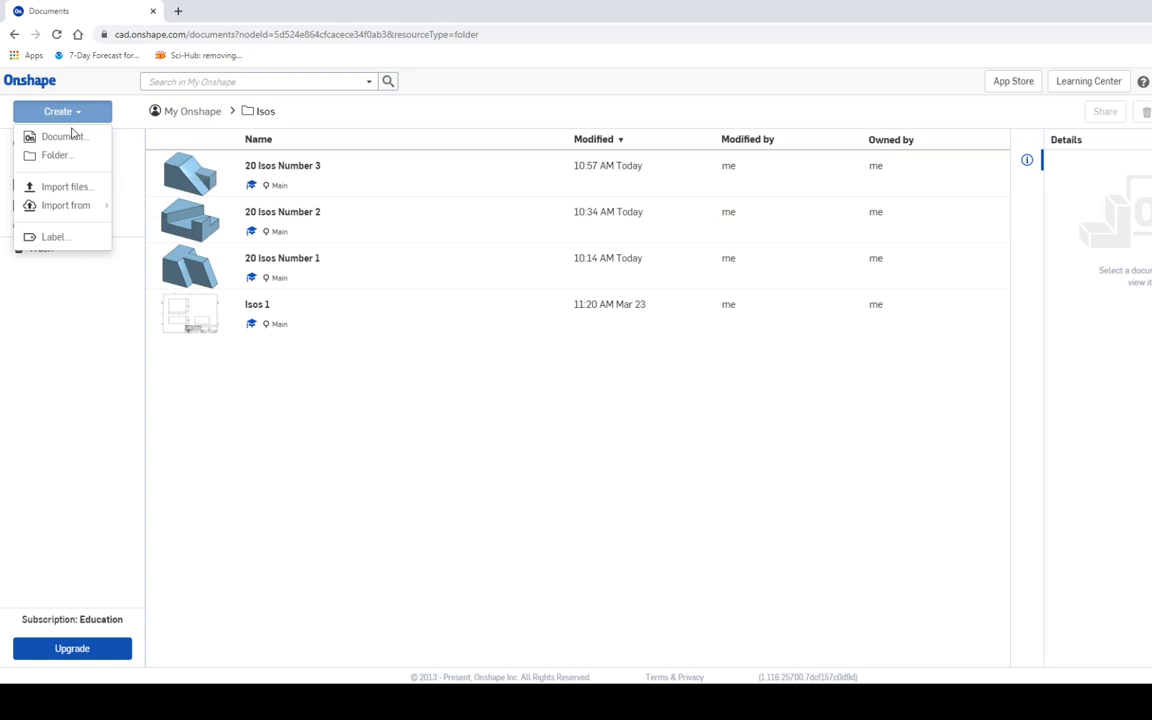
pyautogui.click(64, 136)
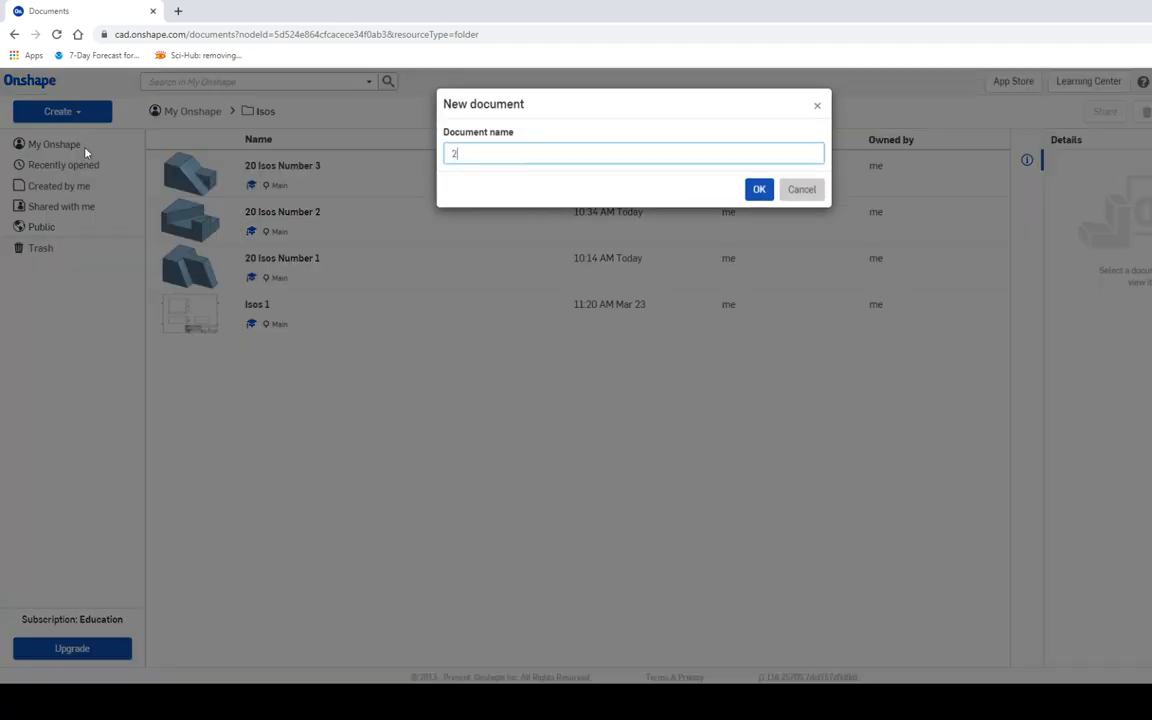
pyautogui.write('0 Isos')
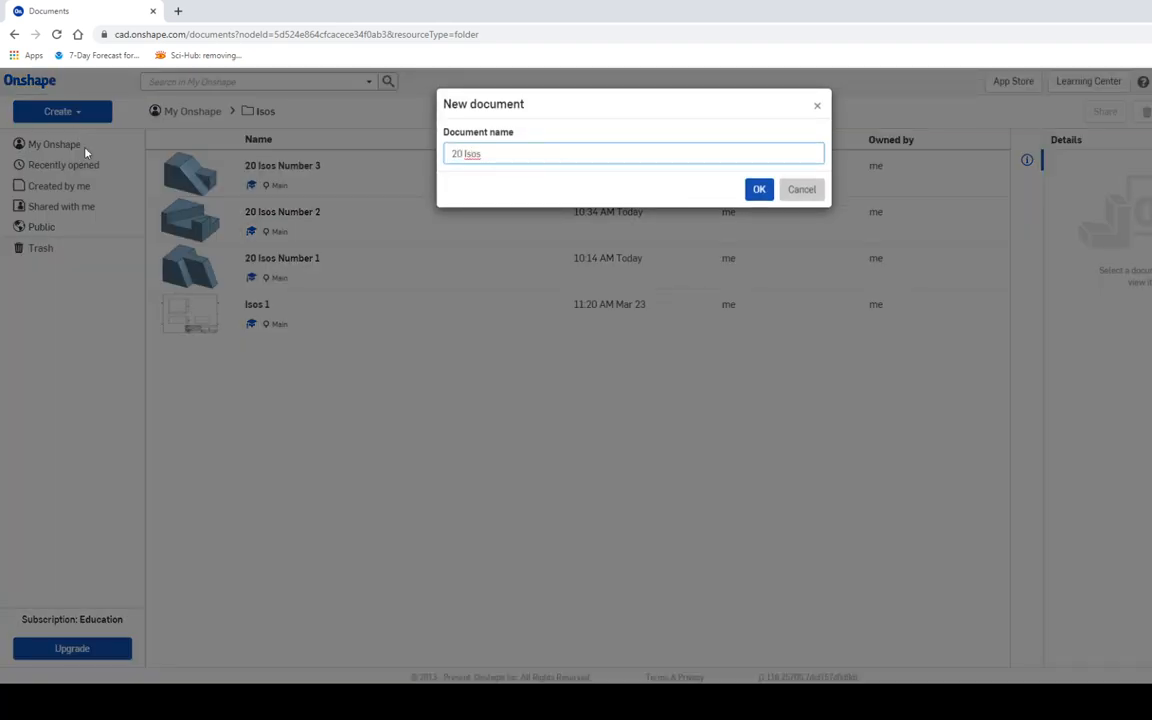
pyautogui.write('Number 4')
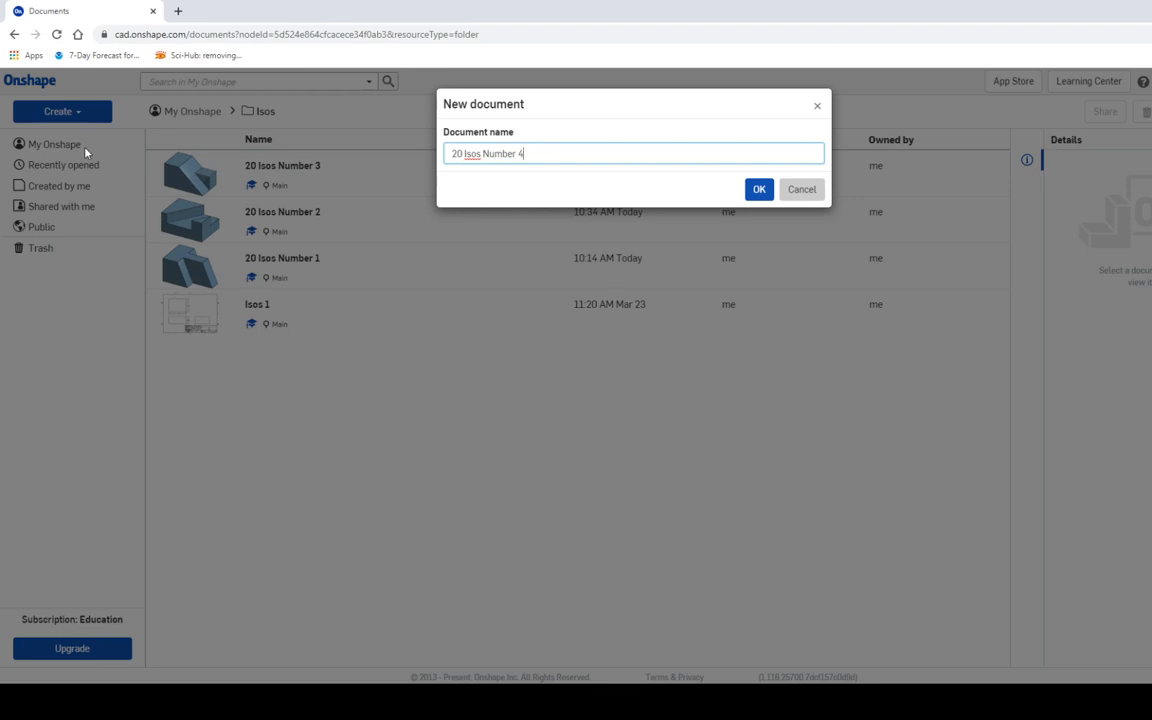
pyautogui.click(760, 188)
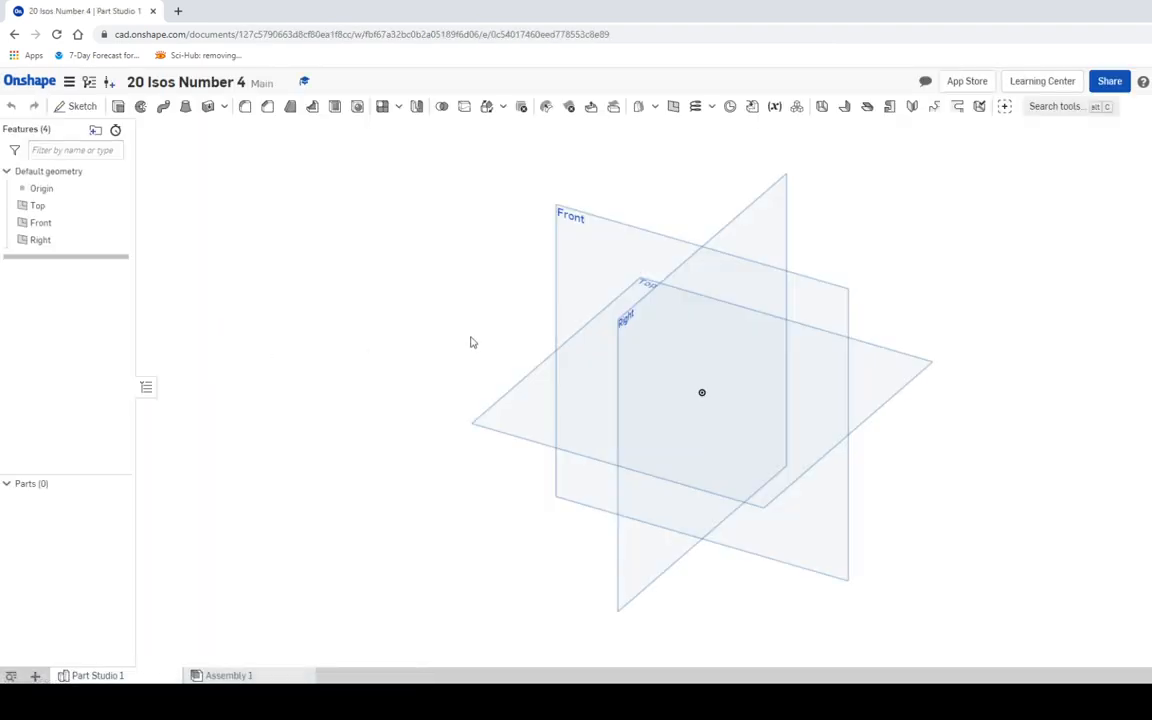
pyautogui.moveTo(1146, 188)
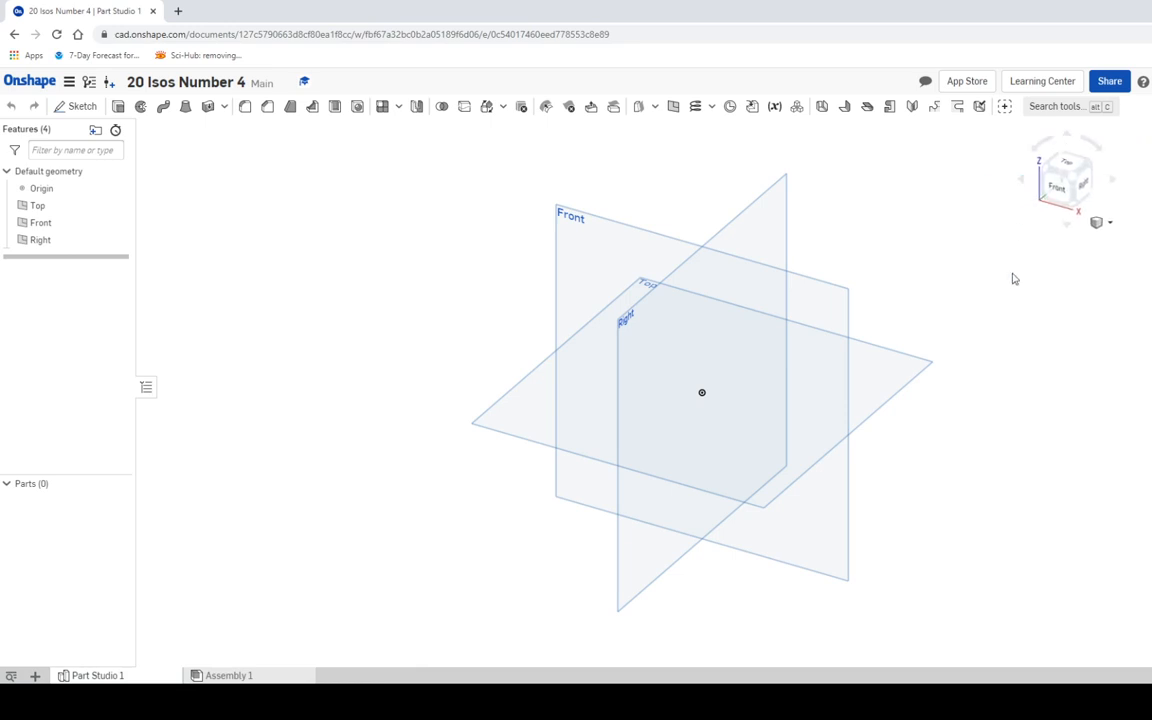
pyautogui.moveTo(1060, 188)
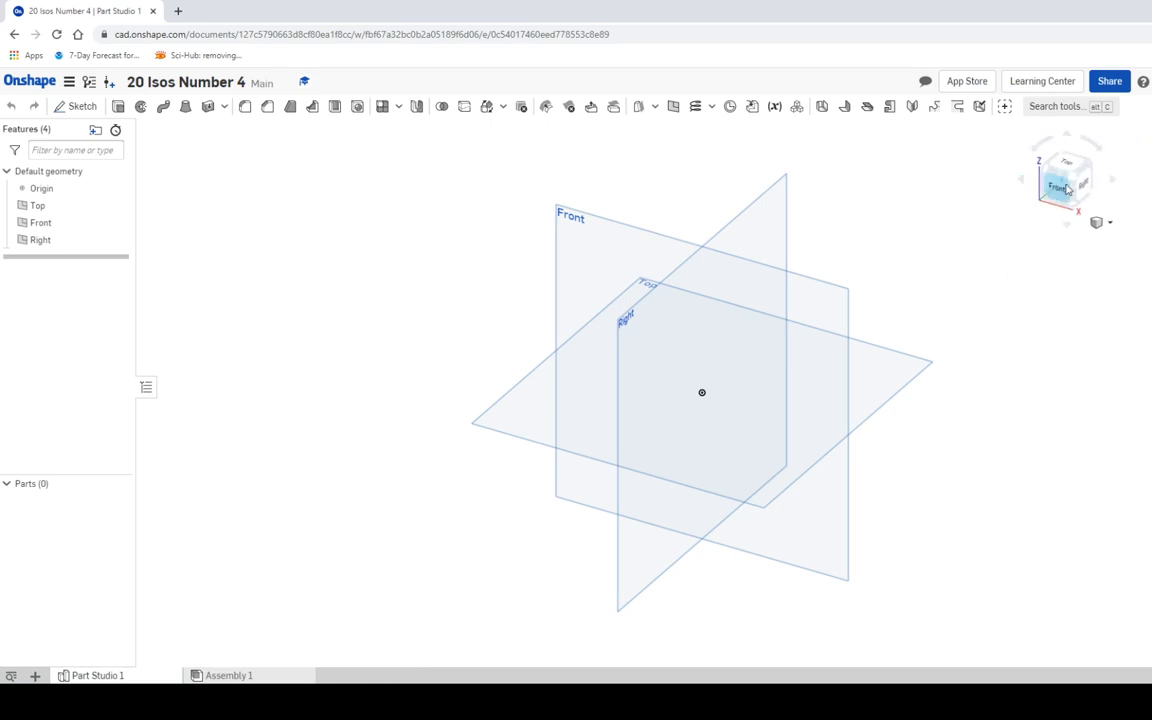
# Step: Sketch an 8 by 5 corner rectangle on the Top plane and finish Sketch 1
pyautogui.click(1068, 164)
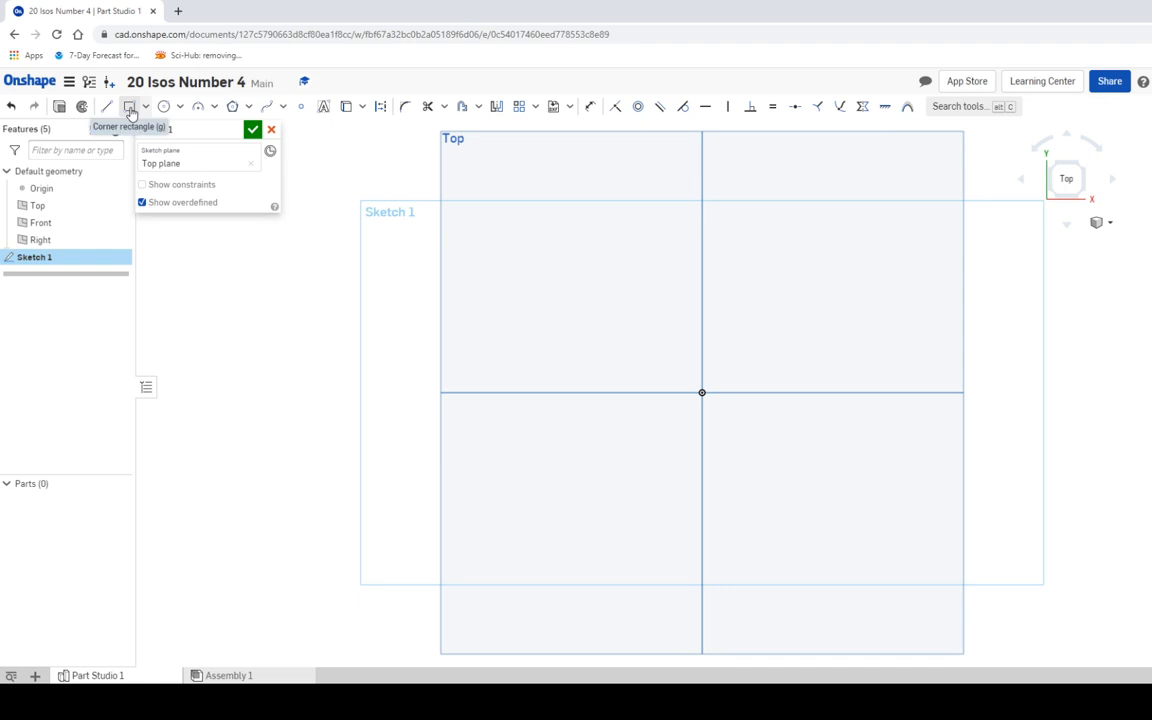
pyautogui.moveTo(438, 122)
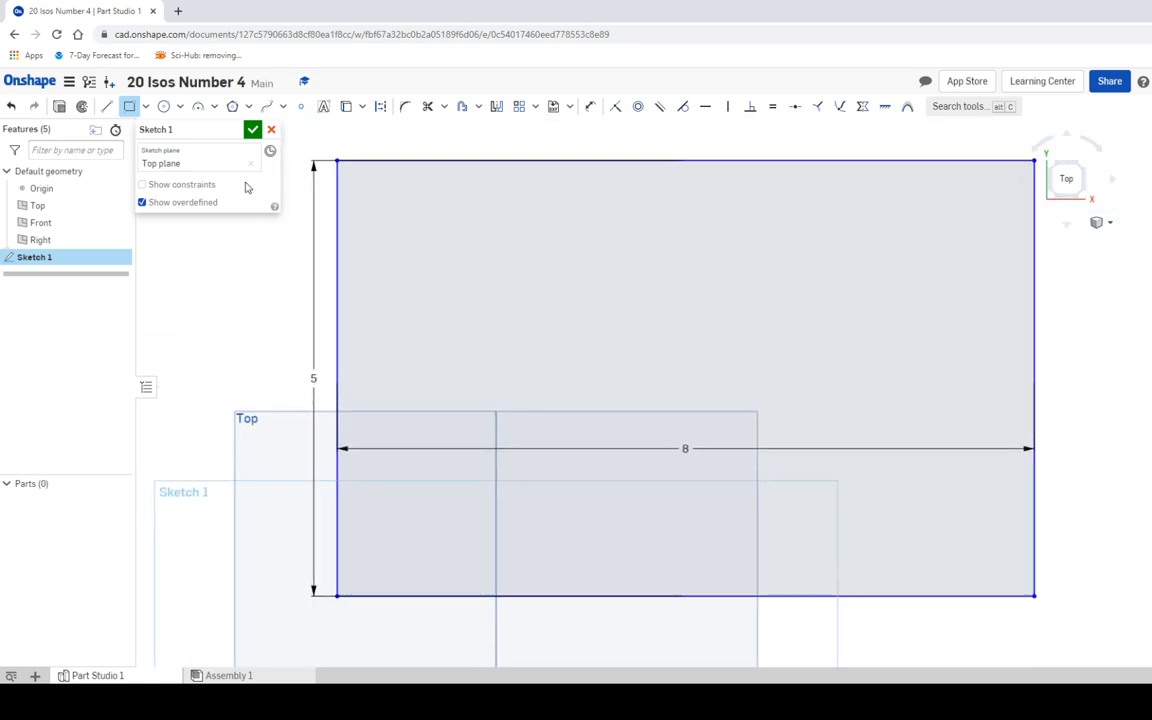
pyautogui.click(252, 130)
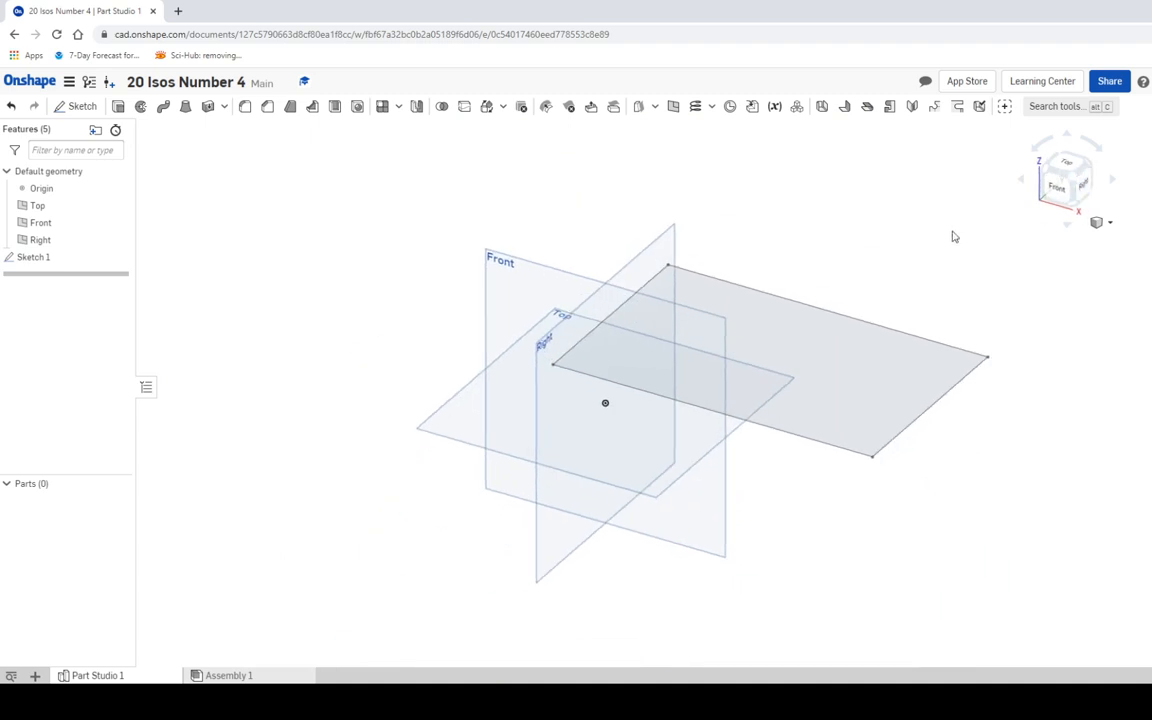
pyautogui.moveTo(820, 384)
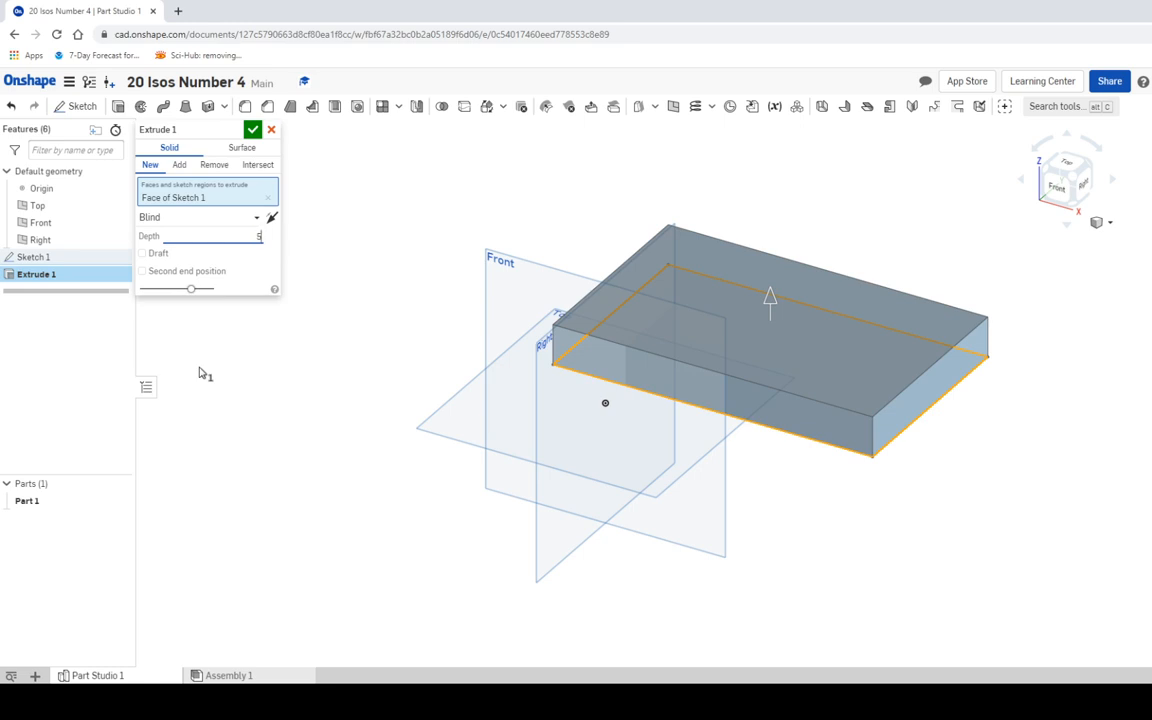
# Step: Extrude Sketch 1 to a 5 in tall solid block
pyautogui.write('5 in')
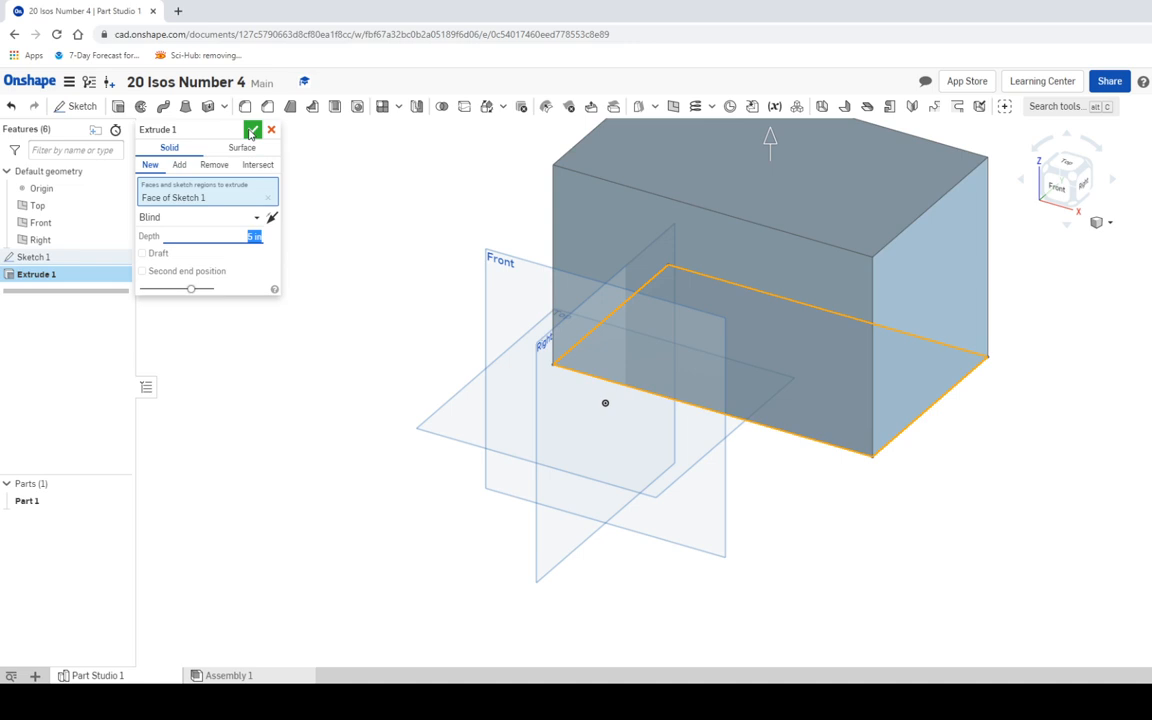
pyautogui.click(252, 130)
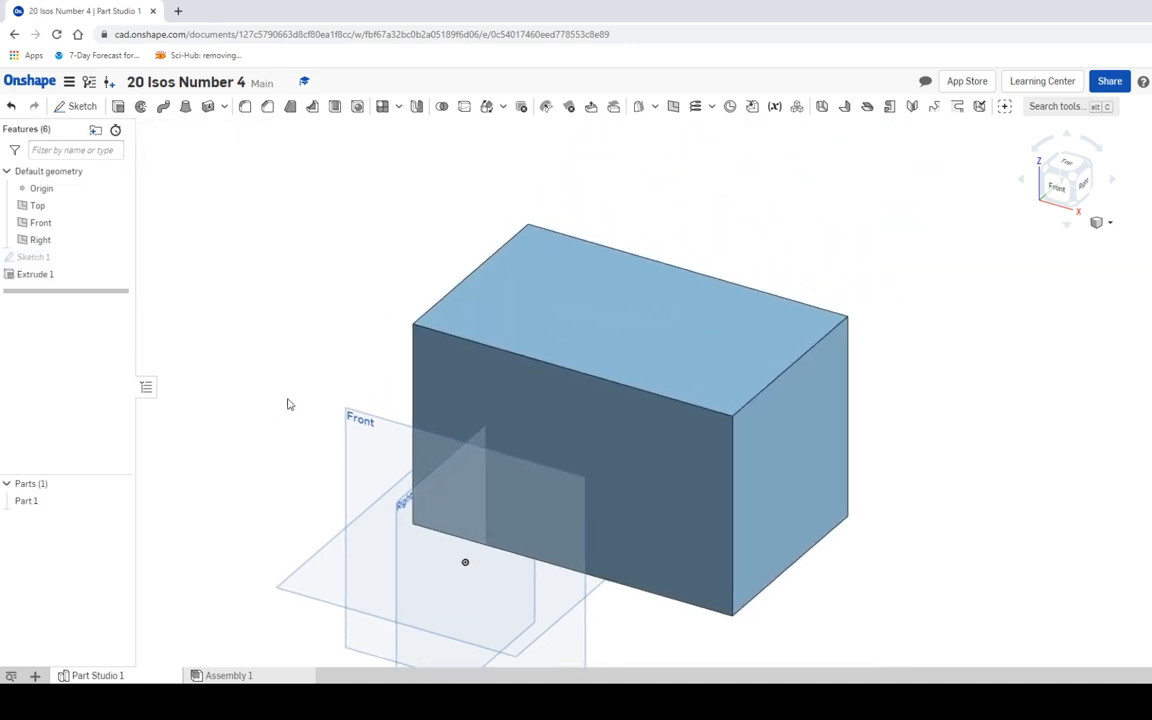
pyautogui.moveTo(784, 384)
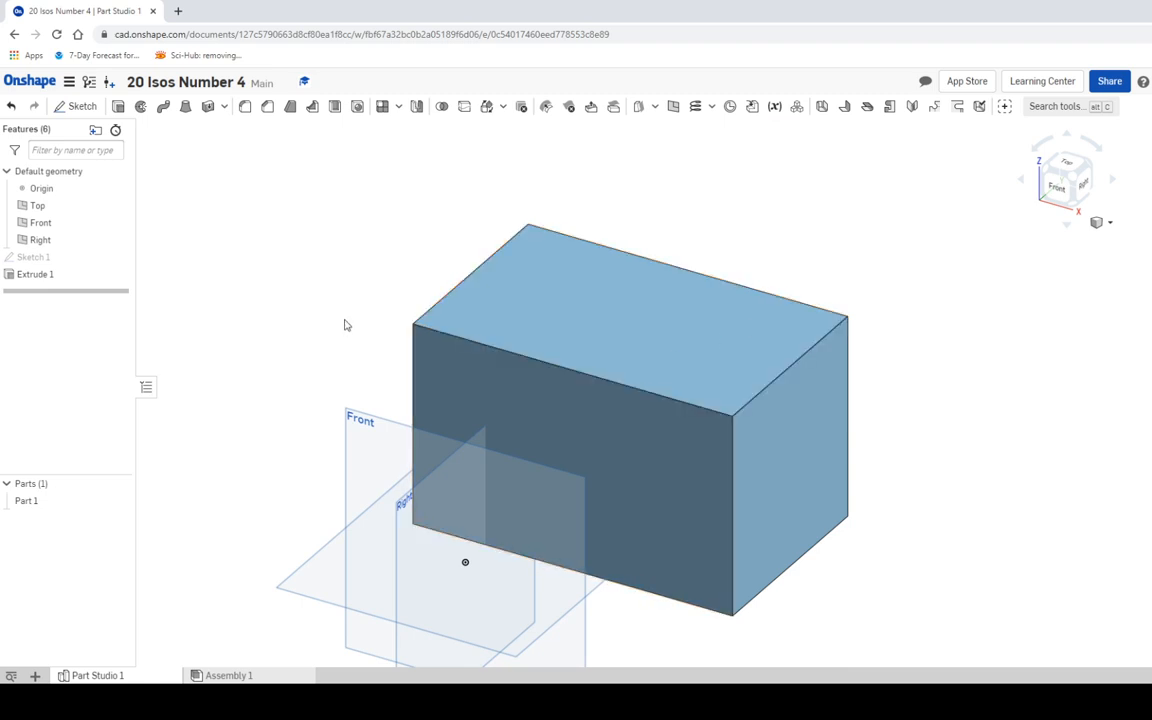
pyautogui.moveTo(308, 316)
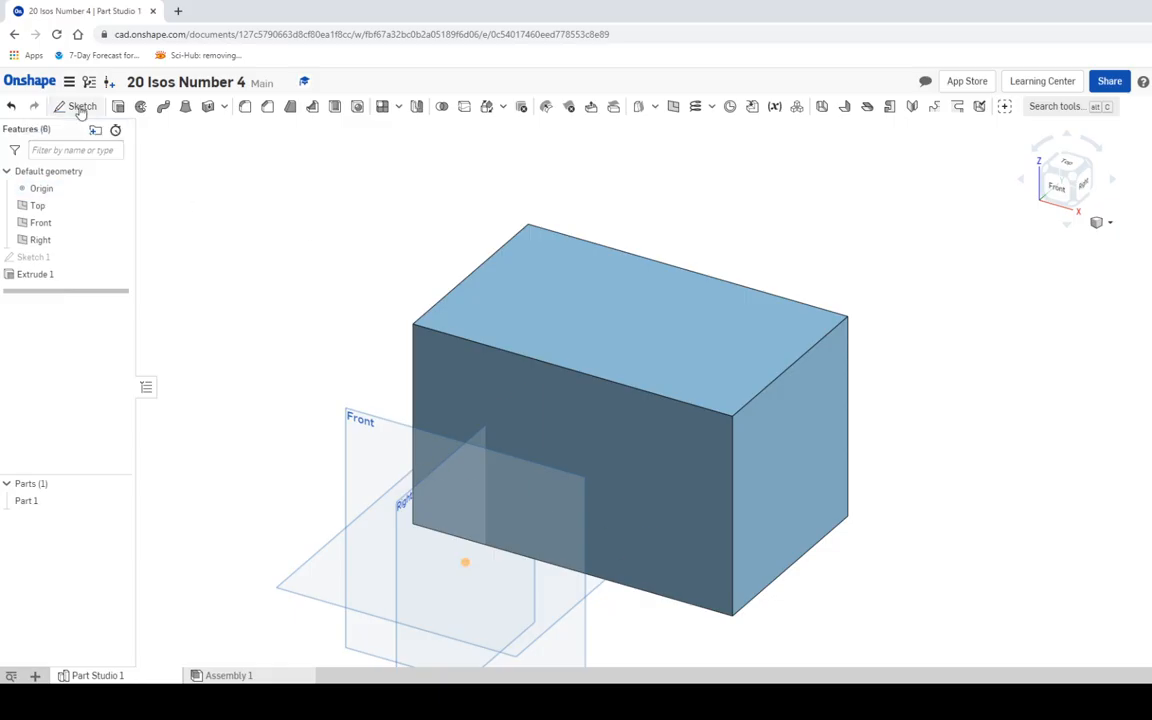
# Step: Sketch two 3 by 3 squares at the corners of the block's top face
pyautogui.click(78, 108)
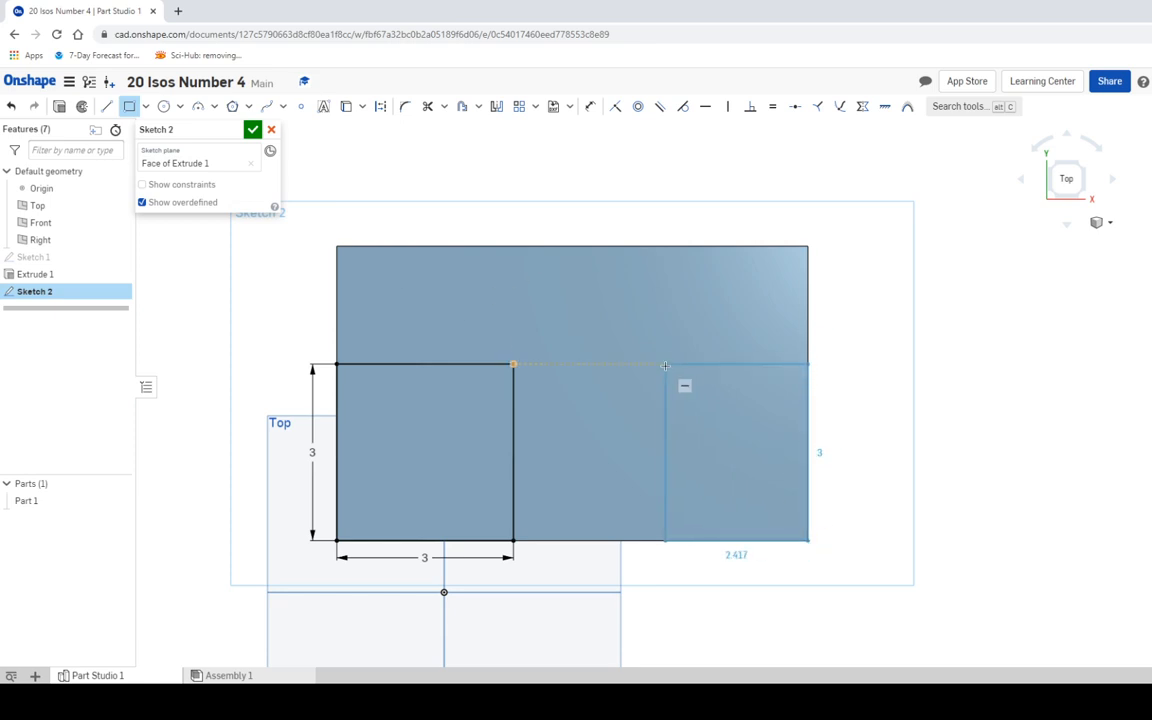
pyautogui.moveTo(664, 384); pyautogui.dragTo(642, 384)
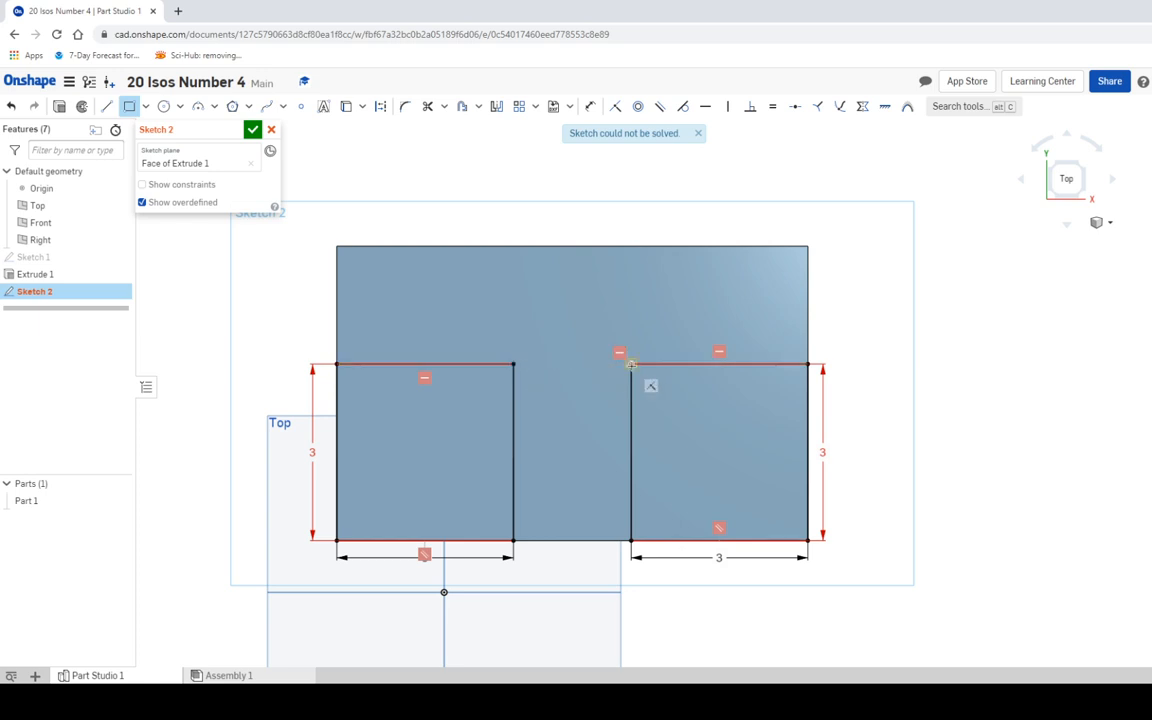
pyautogui.moveTo(558, 366)
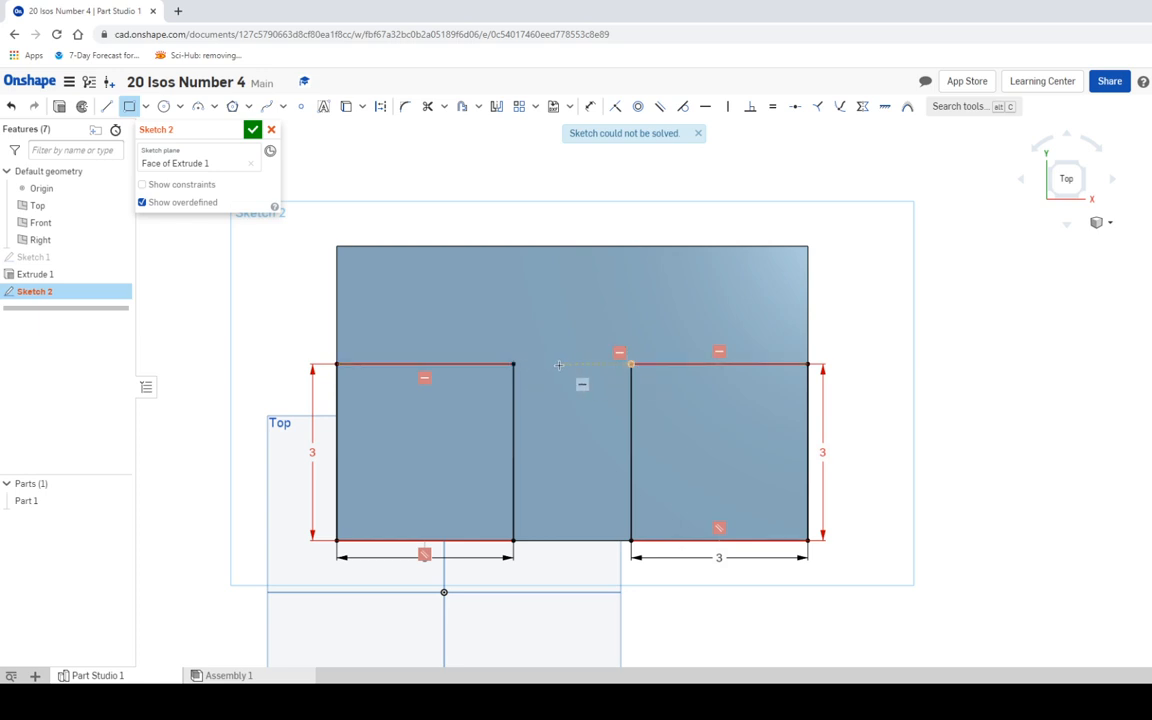
pyautogui.moveTo(630, 380)
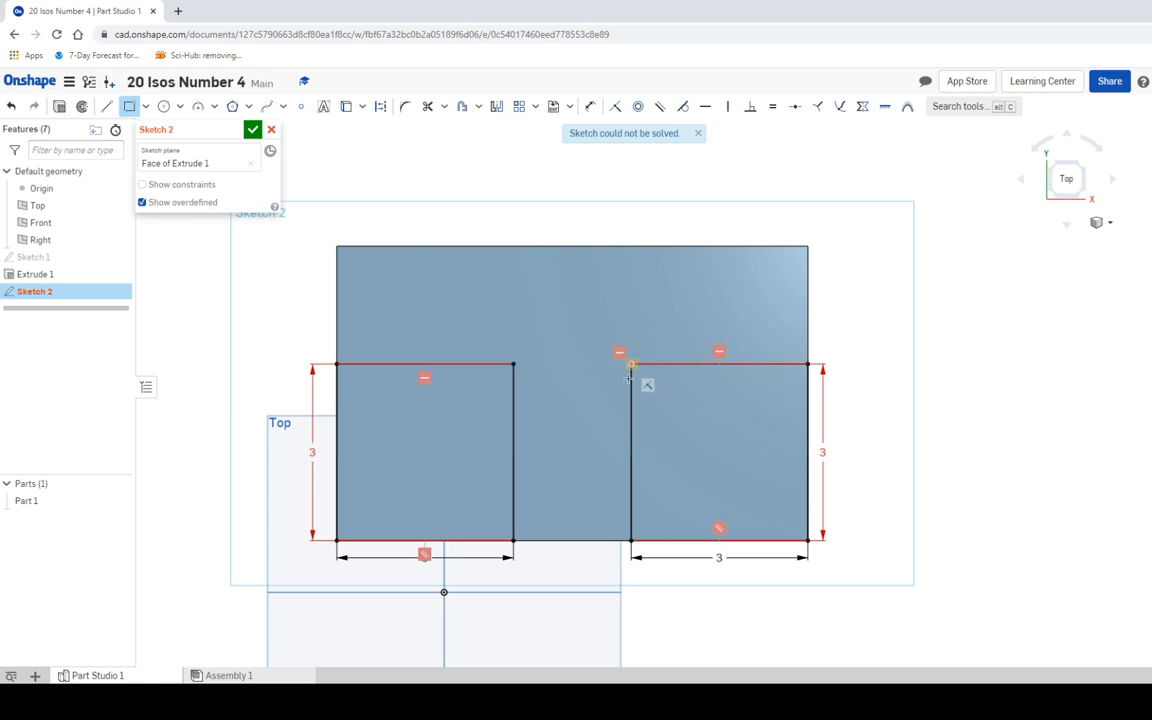
pyautogui.moveTo(646, 456)
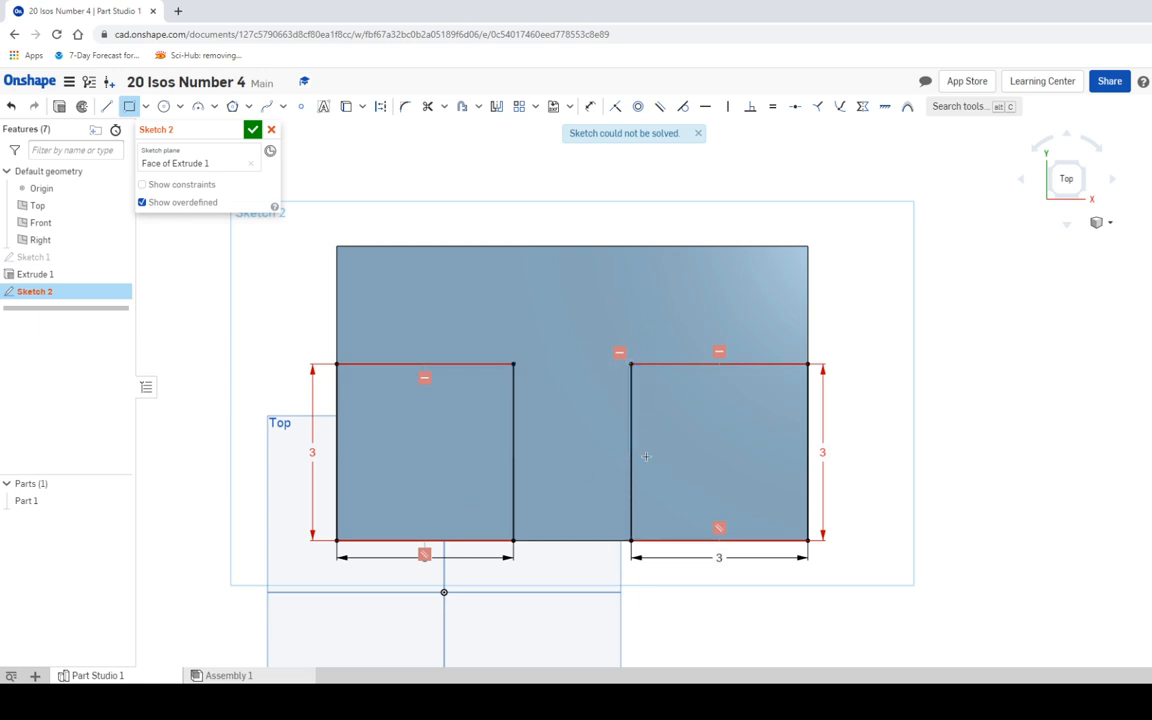
pyautogui.moveTo(640, 452)
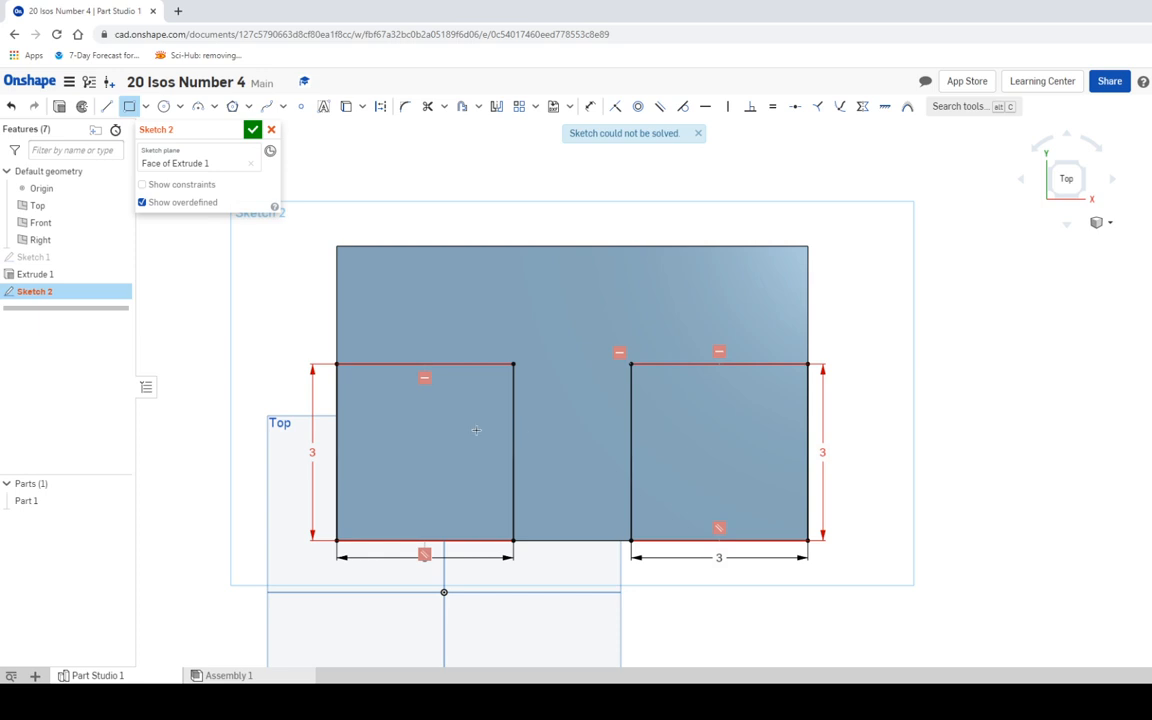
pyautogui.click(252, 130)
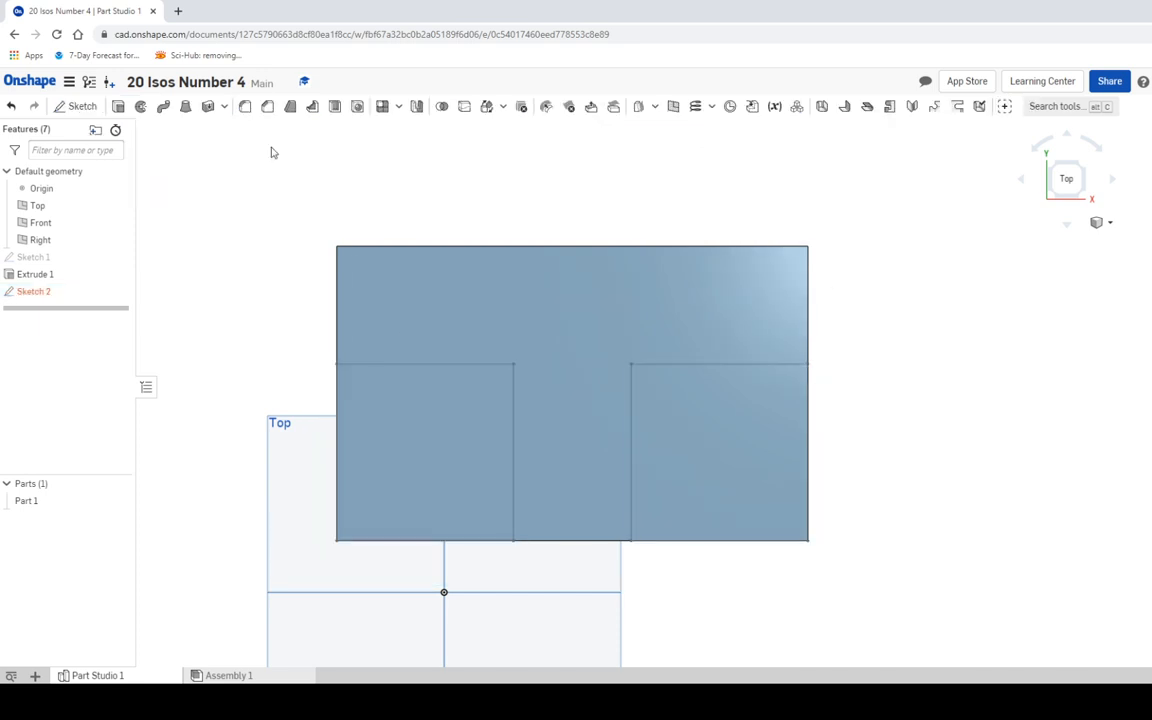
pyautogui.moveTo(1088, 200)
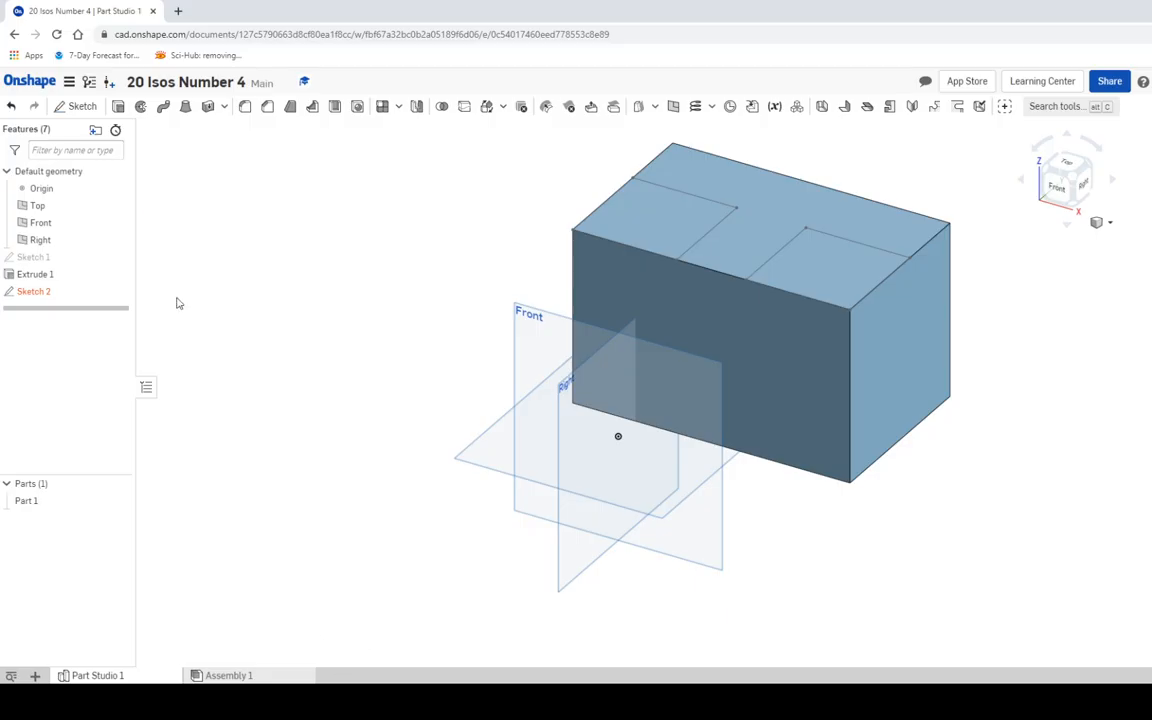
pyautogui.moveTo(118, 106)
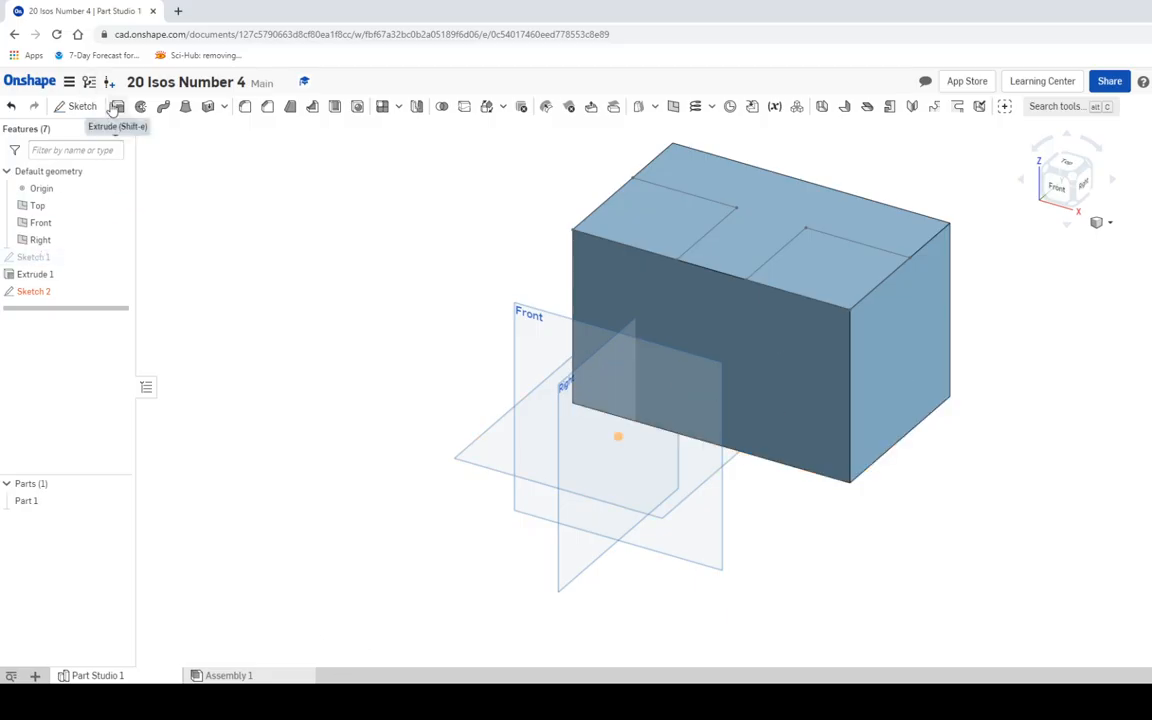
# Step: Remove-extrude both squares 3 in deep to leave two corner notches
pyautogui.click(118, 106)
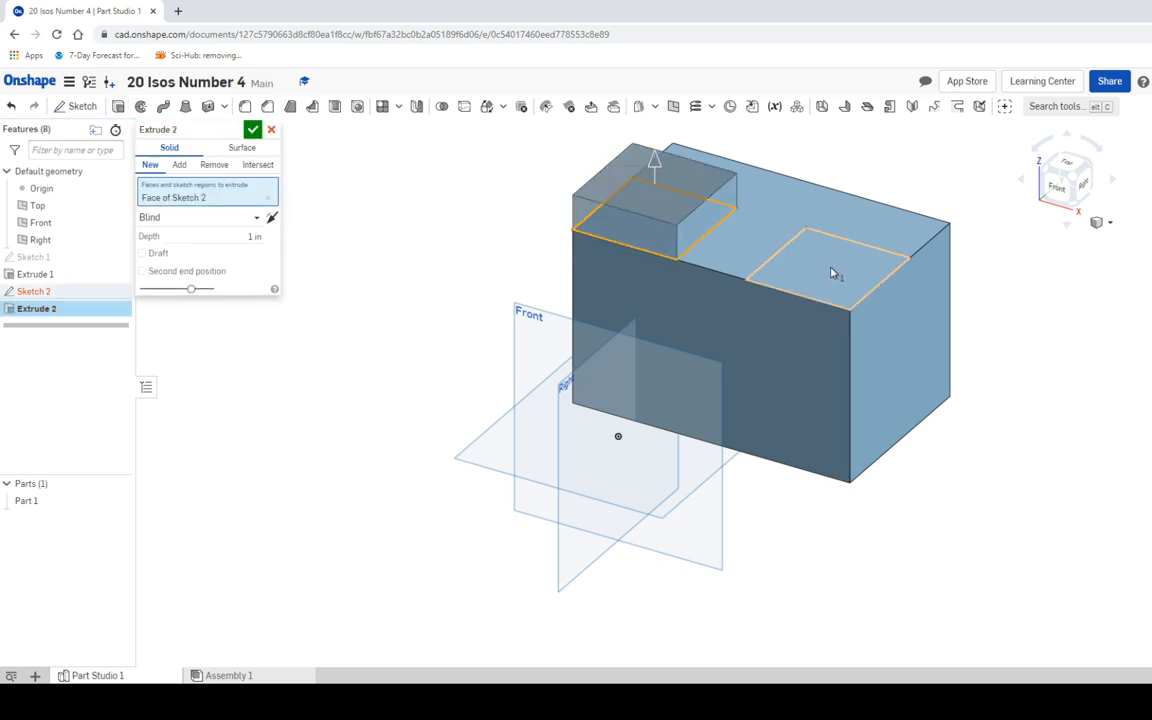
pyautogui.click(832, 272)
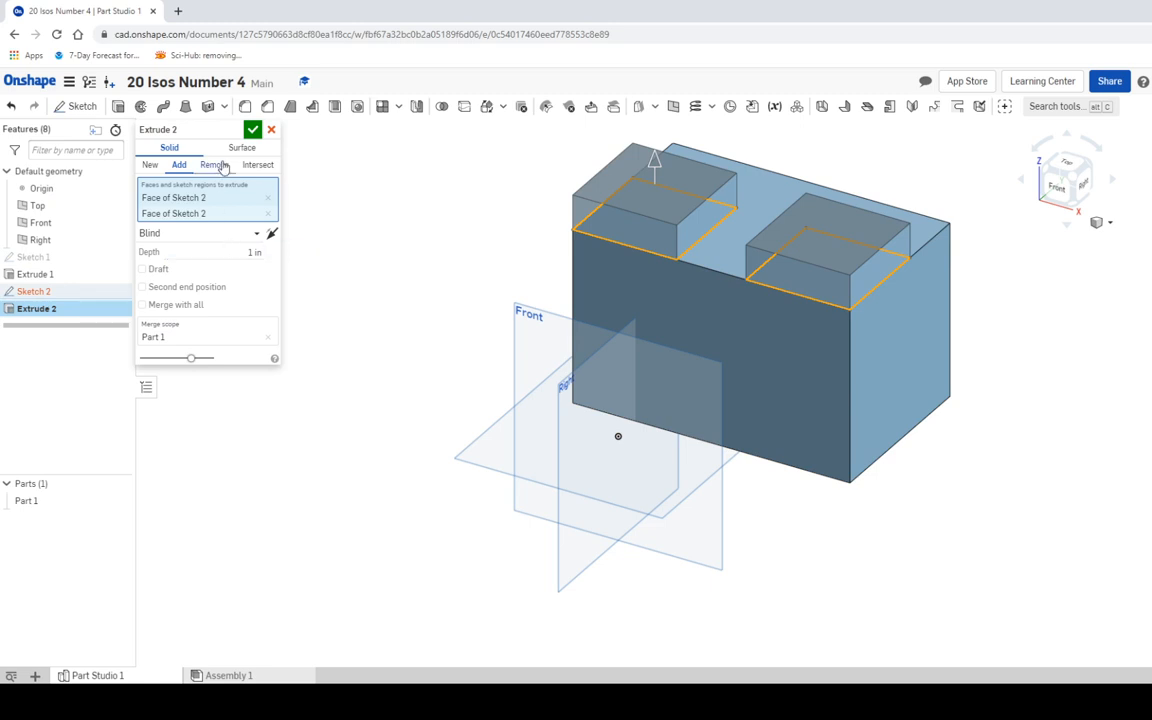
pyautogui.click(212, 164)
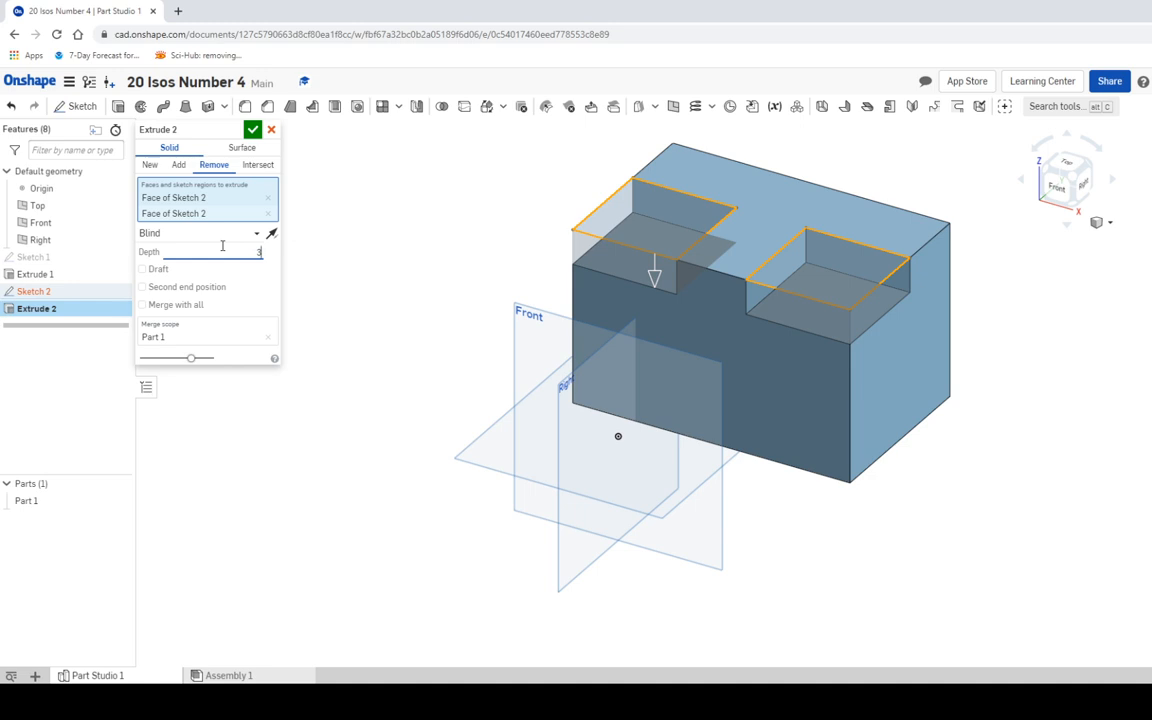
pyautogui.click(252, 130)
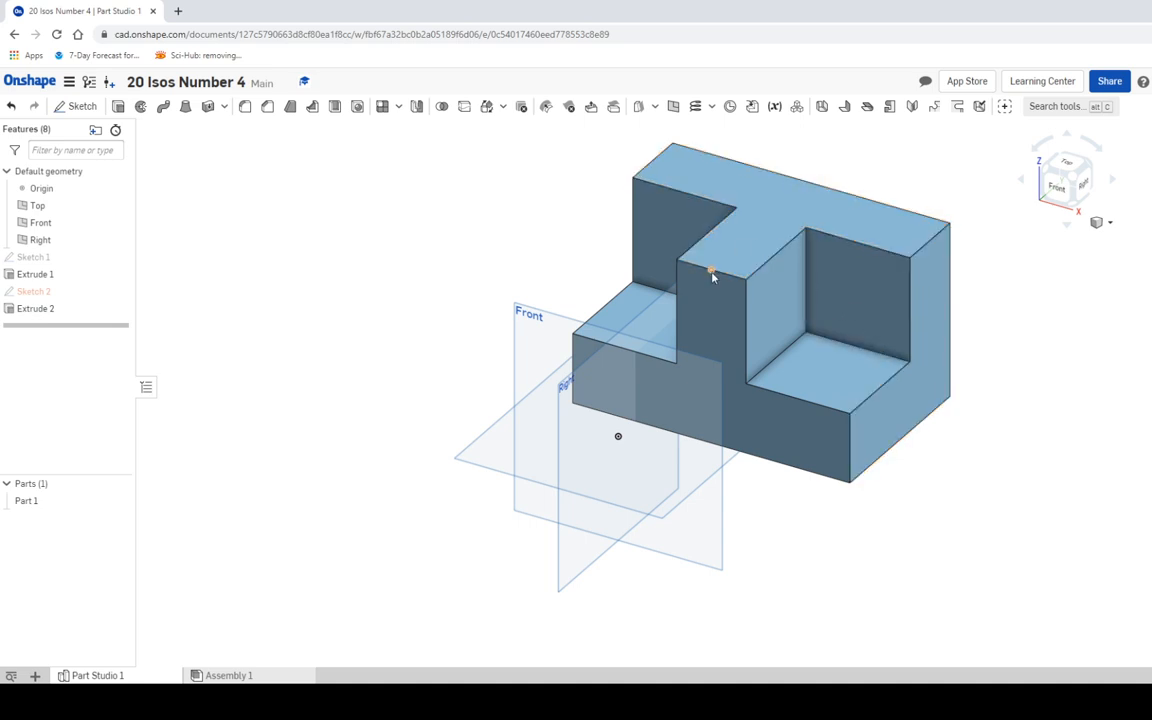
pyautogui.moveTo(364, 574)
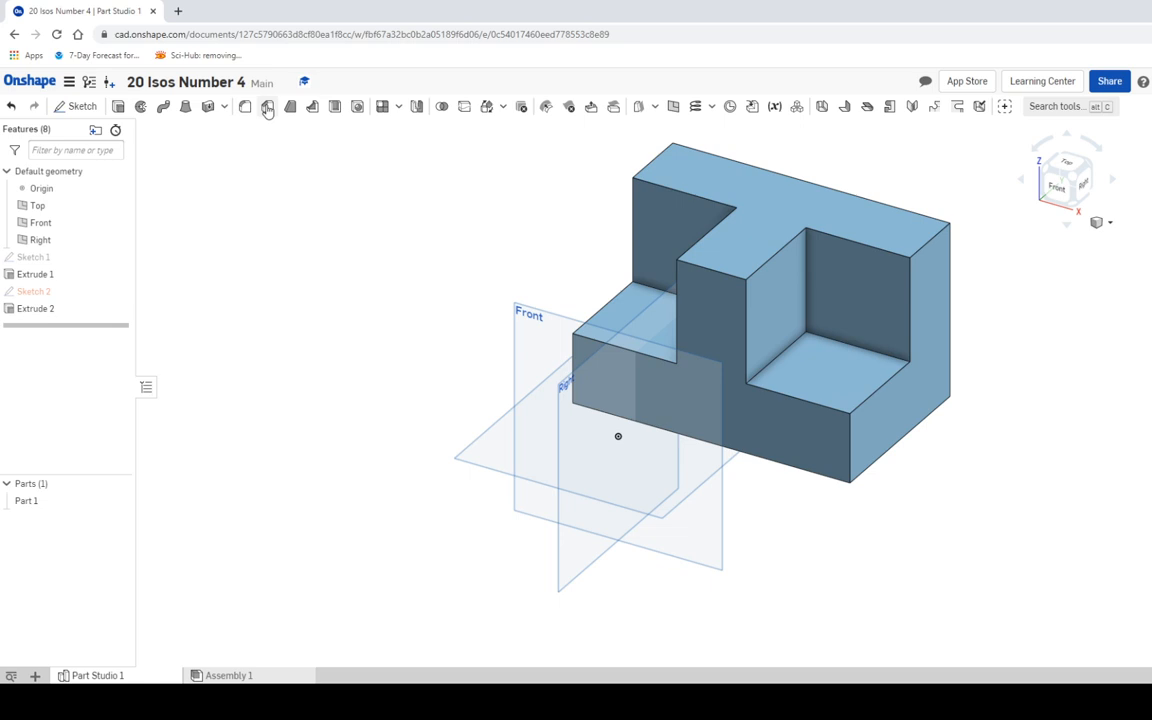
# Step: Chamfer the middle section's top edge 3 in at equal distance, forming a sloped rib
pyautogui.click(260, 108)
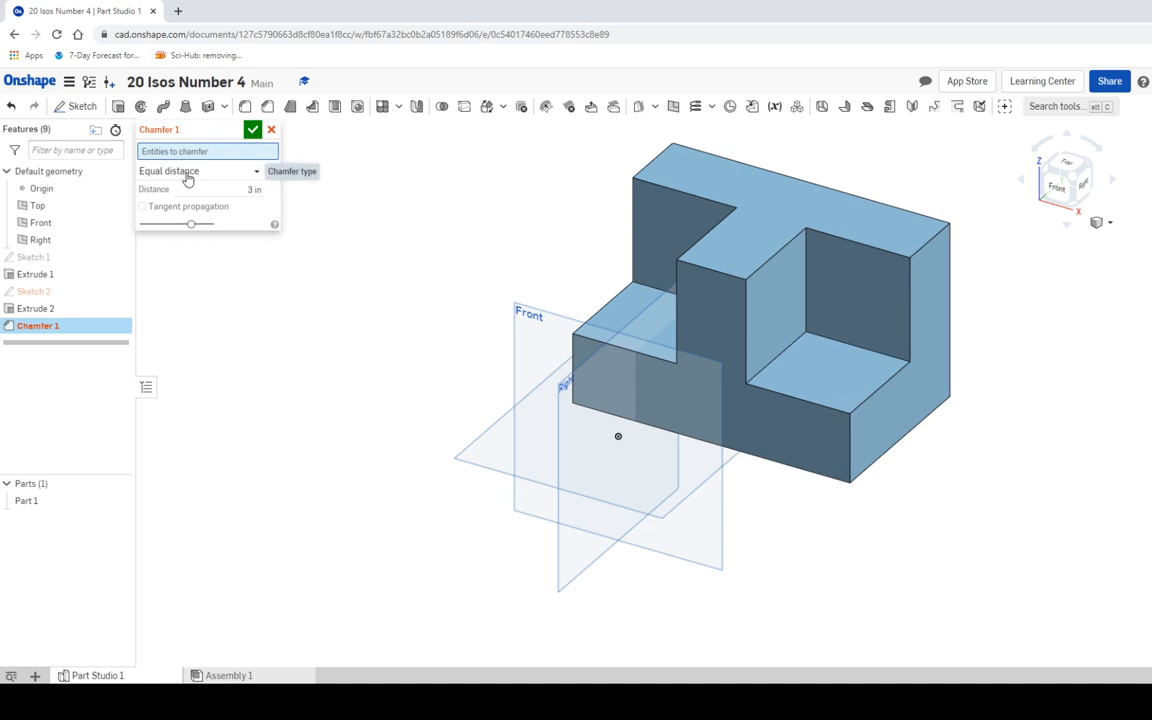
pyautogui.click(716, 268)
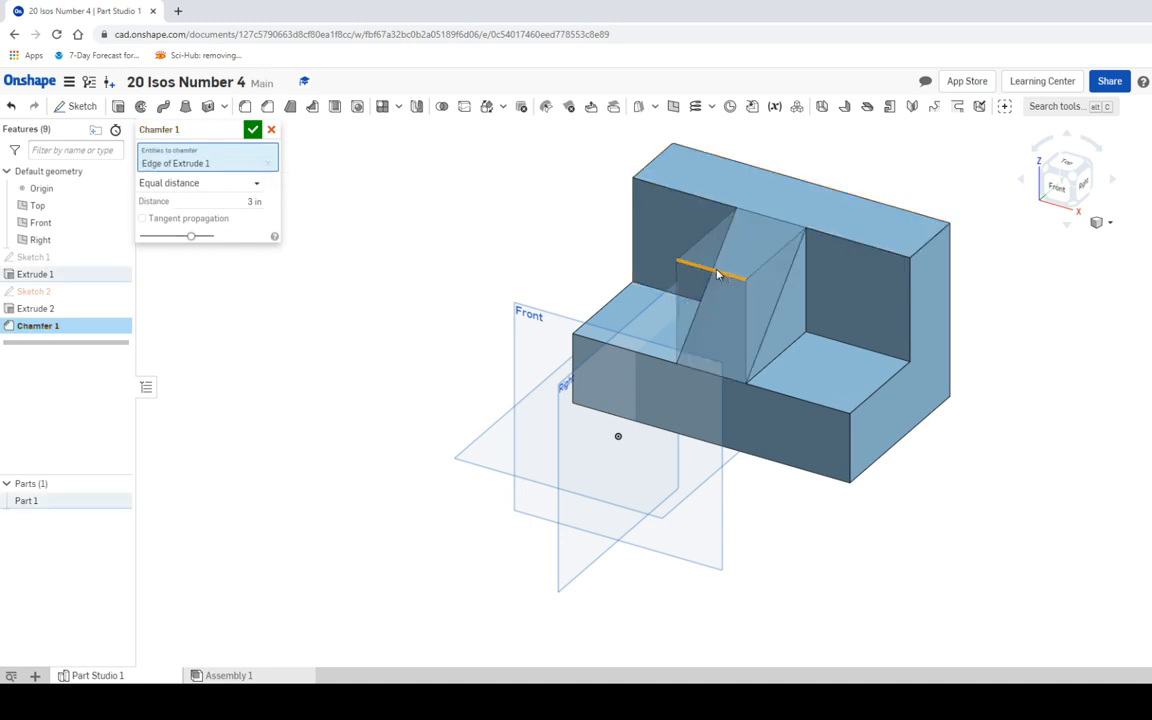
pyautogui.click(252, 130)
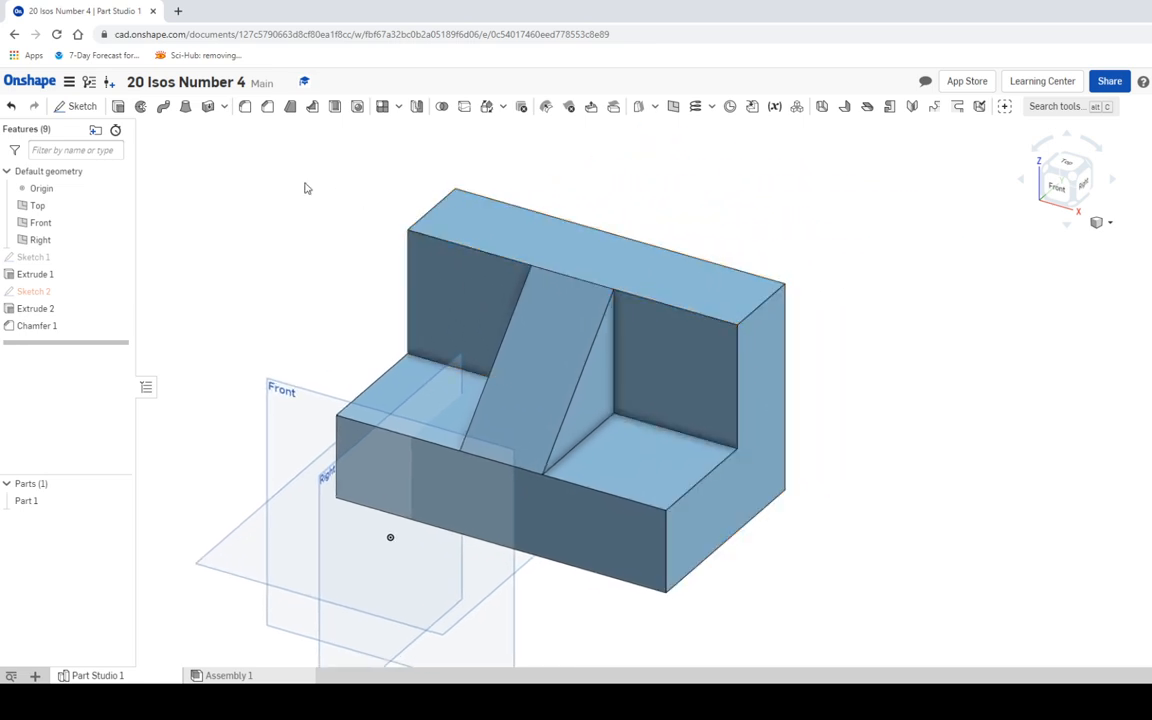
# Step: Start a second chamfer of type Two distances, set for 2 in and 3 in
pyautogui.click(264, 108)
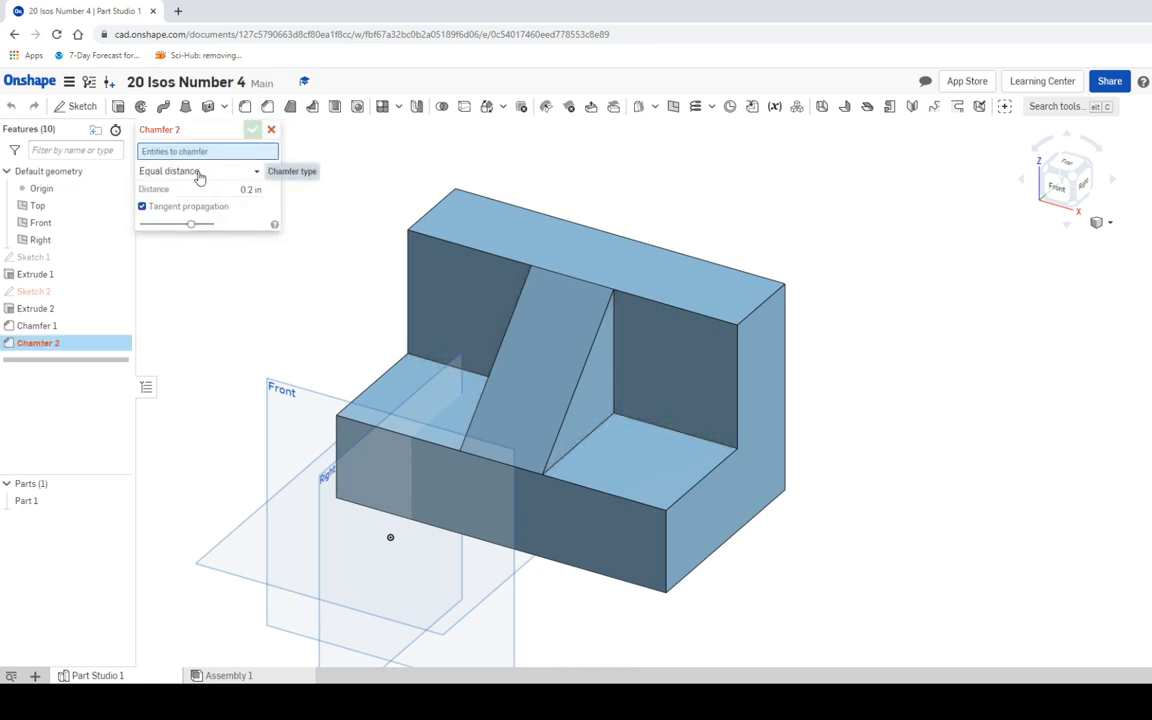
pyautogui.click(200, 172)
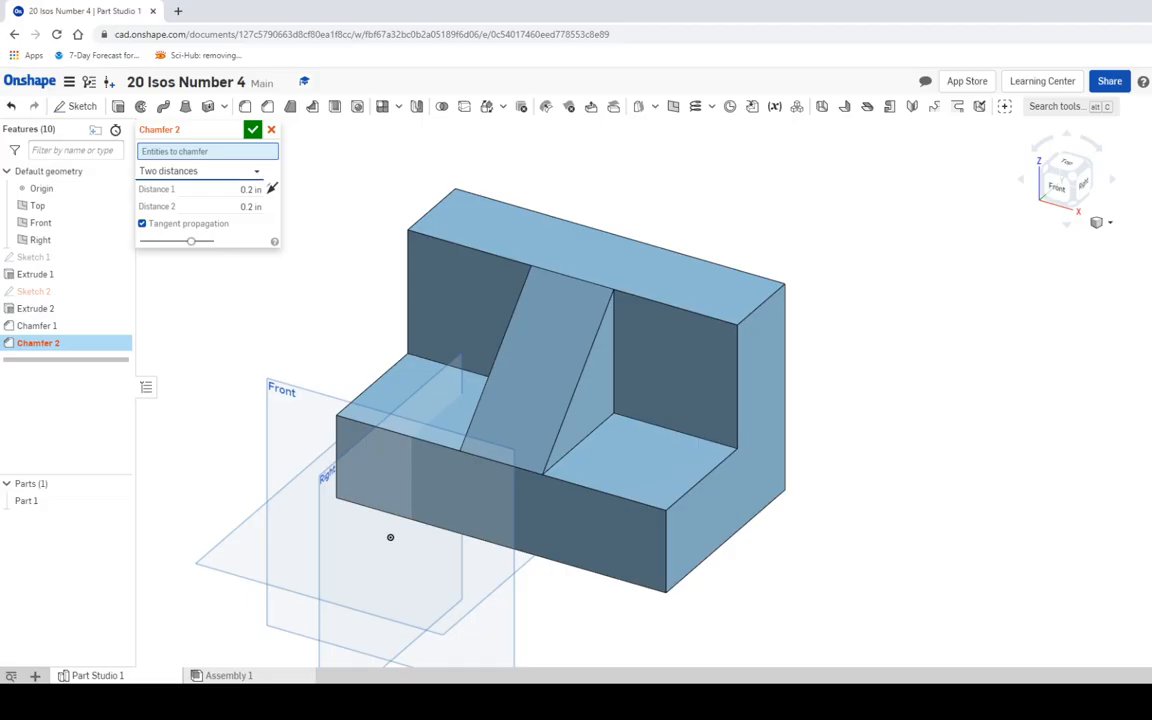
pyautogui.click(244, 188)
pyautogui.write('3')
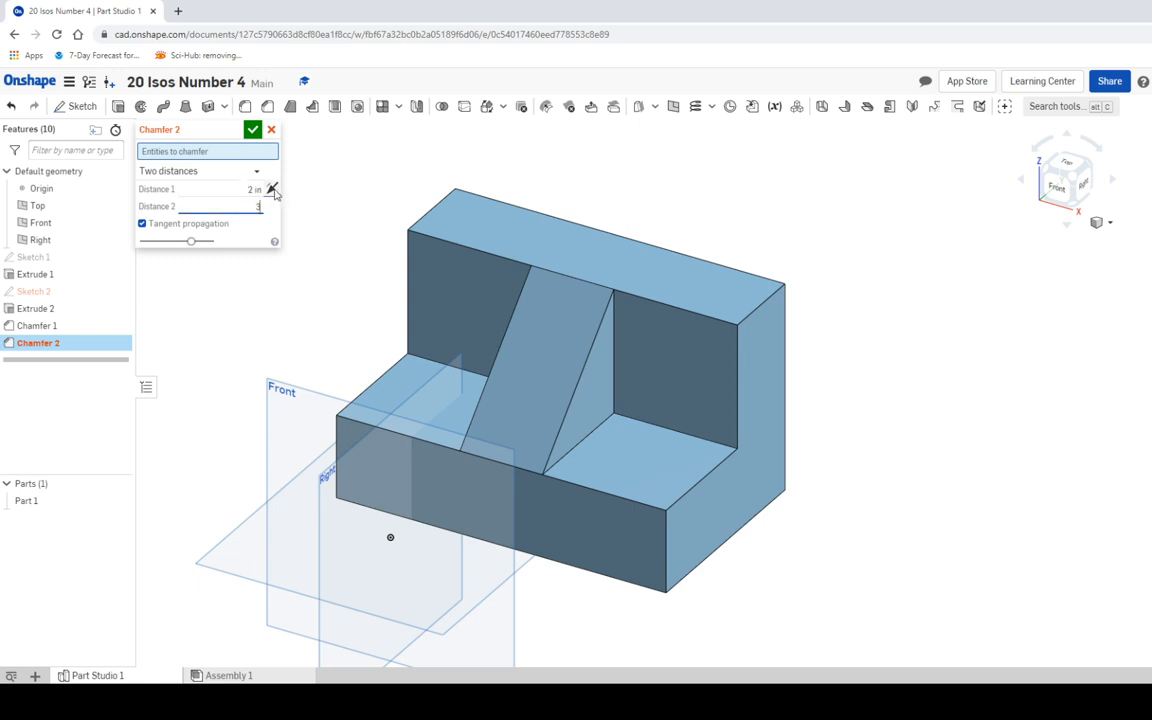
pyautogui.moveTo(272, 192)
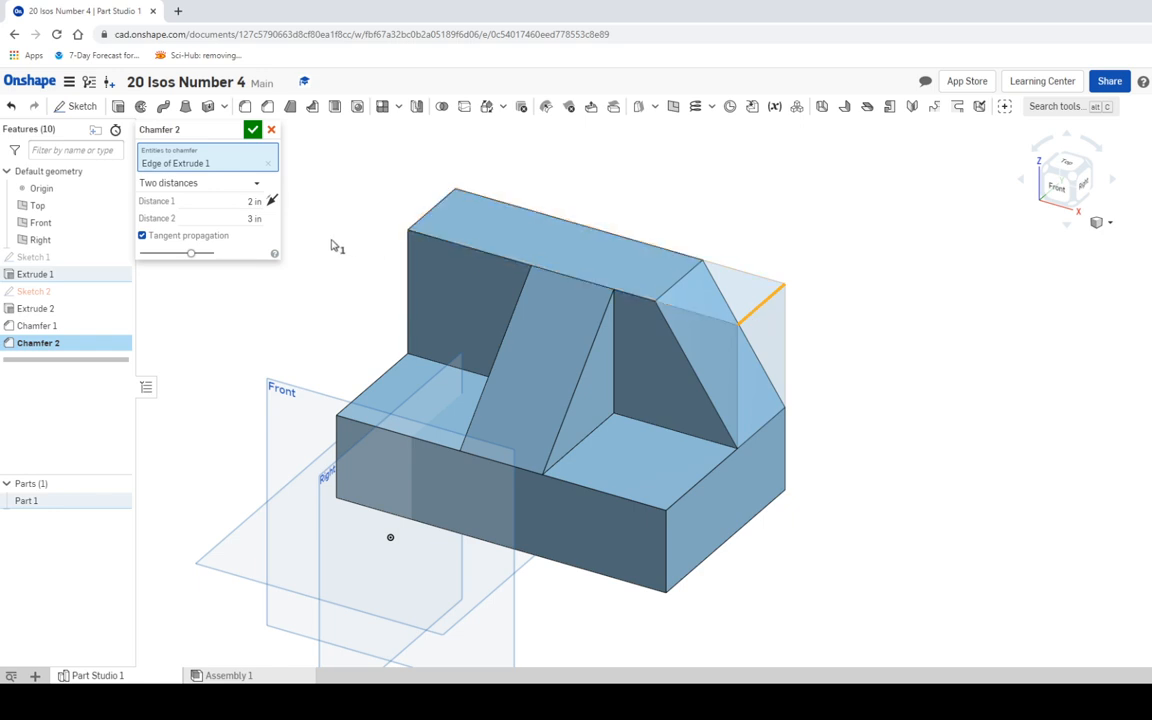
pyautogui.moveTo(792, 312)
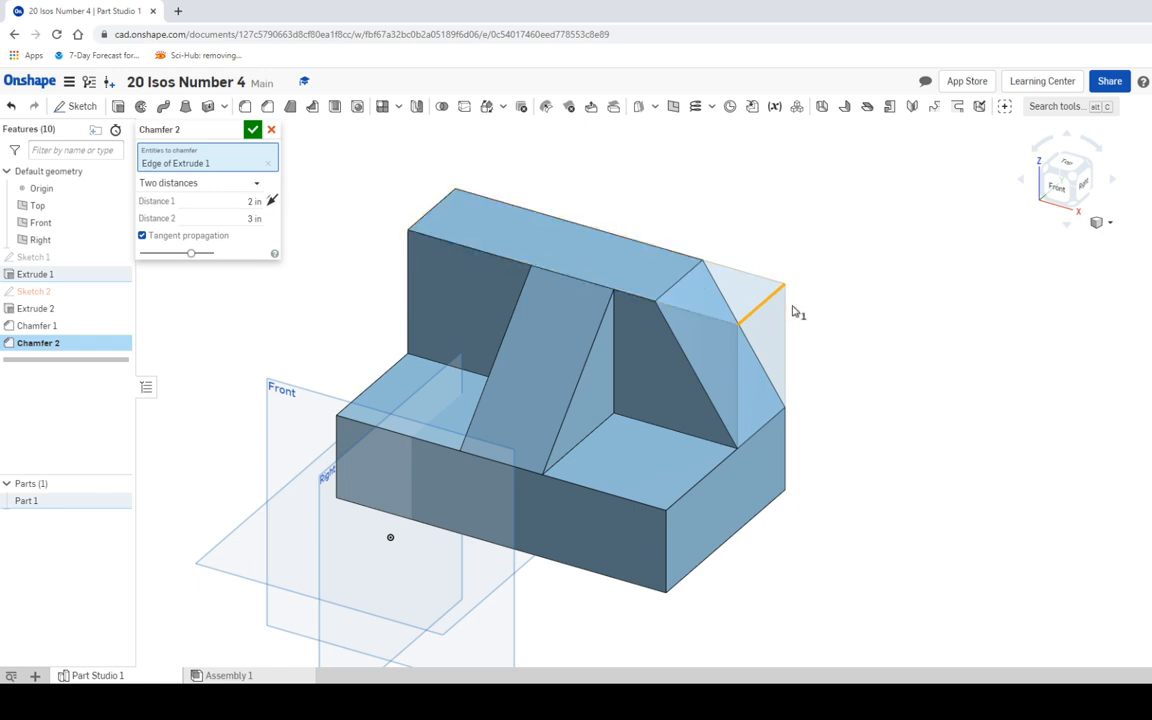